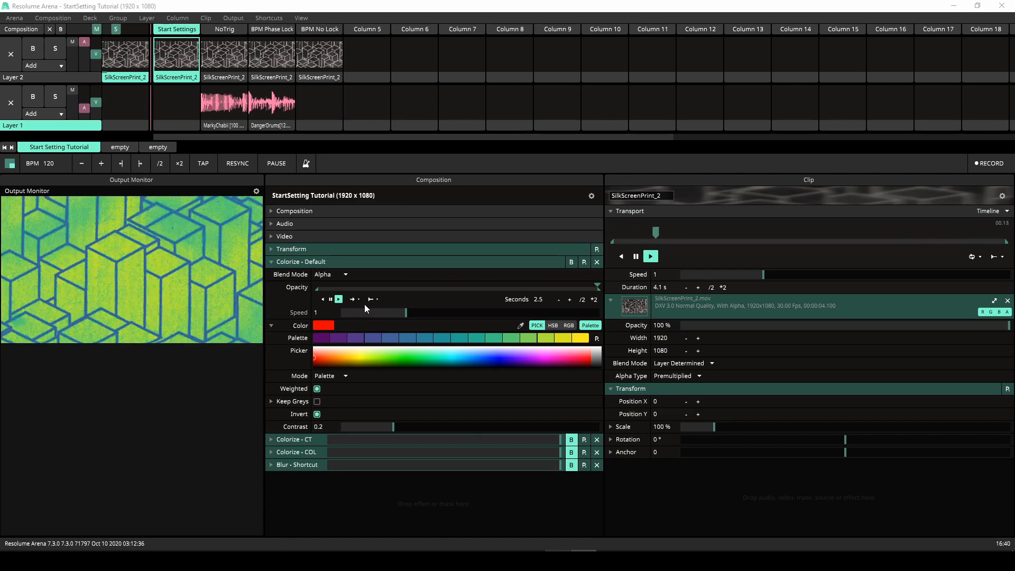
# Review the Colorize - Default effect settings, then collapse its panel.
pyautogui.click(353, 299)
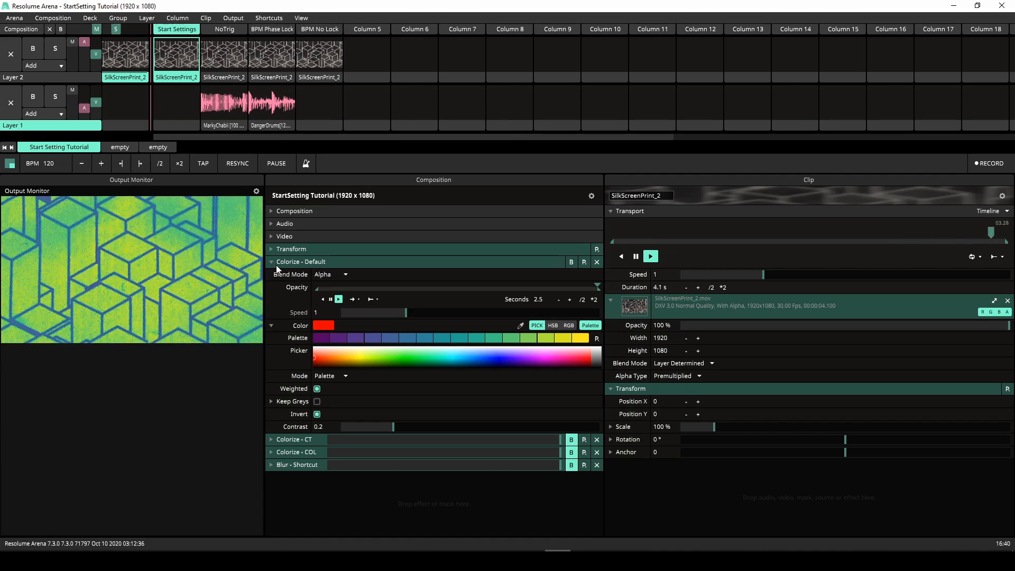
pyautogui.click(271, 262)
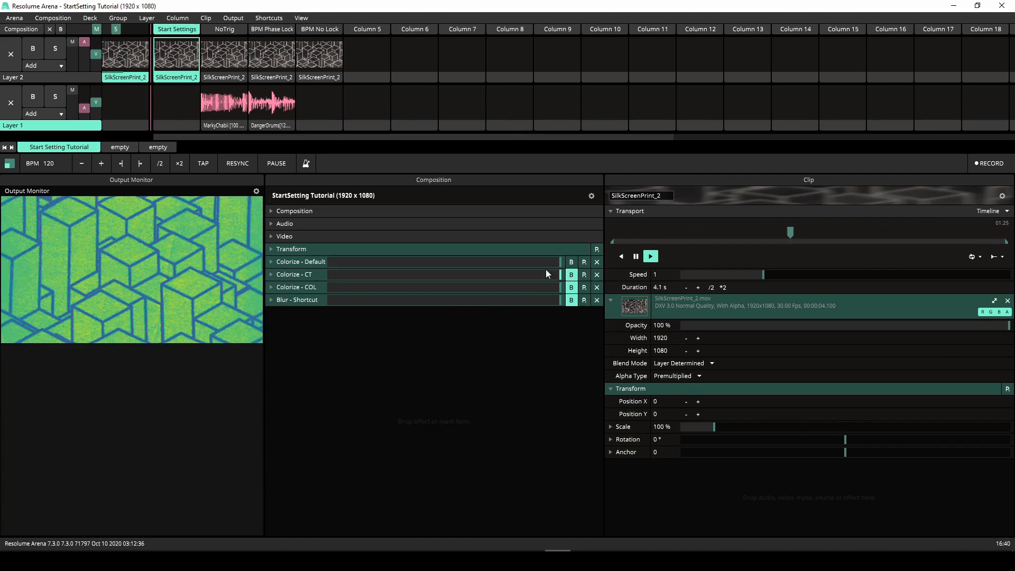
pyautogui.click(571, 262)
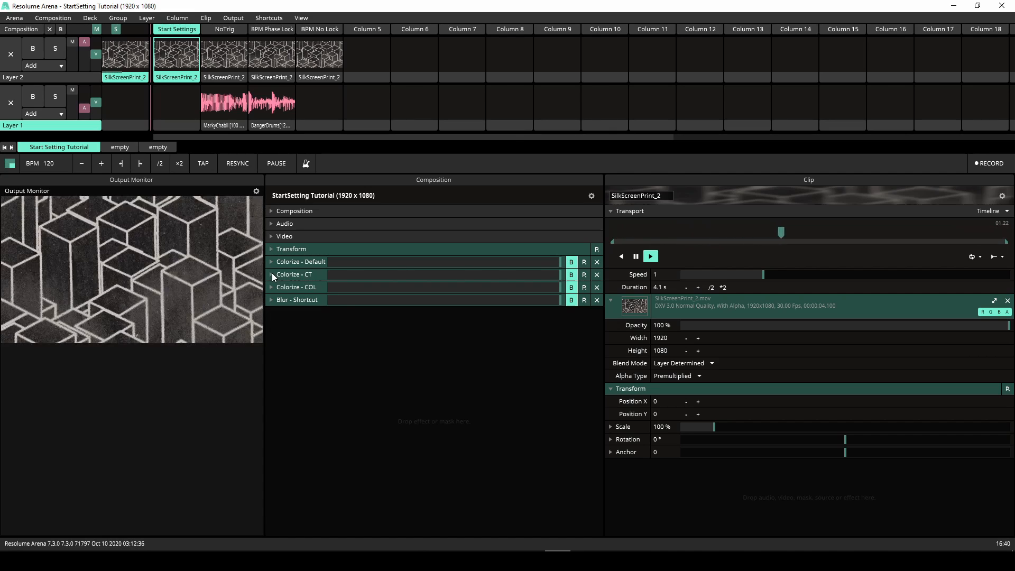
pyautogui.click(272, 274)
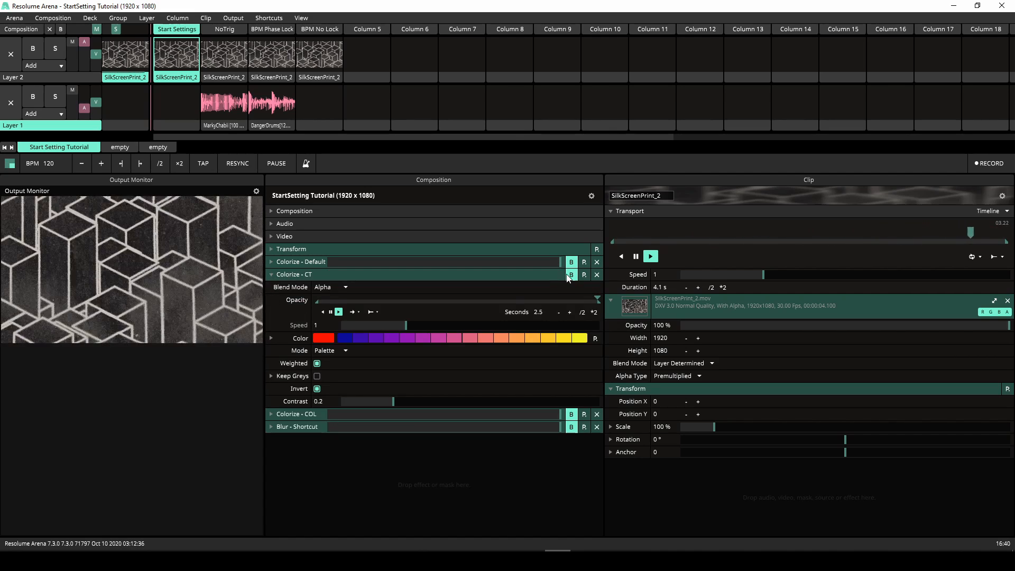
pyautogui.click(583, 273)
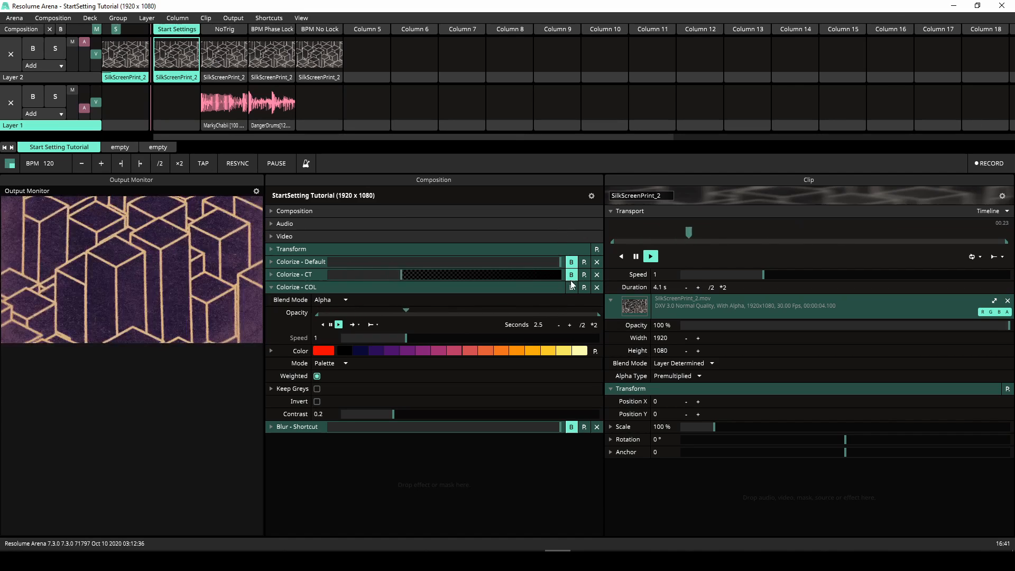
pyautogui.click(271, 287)
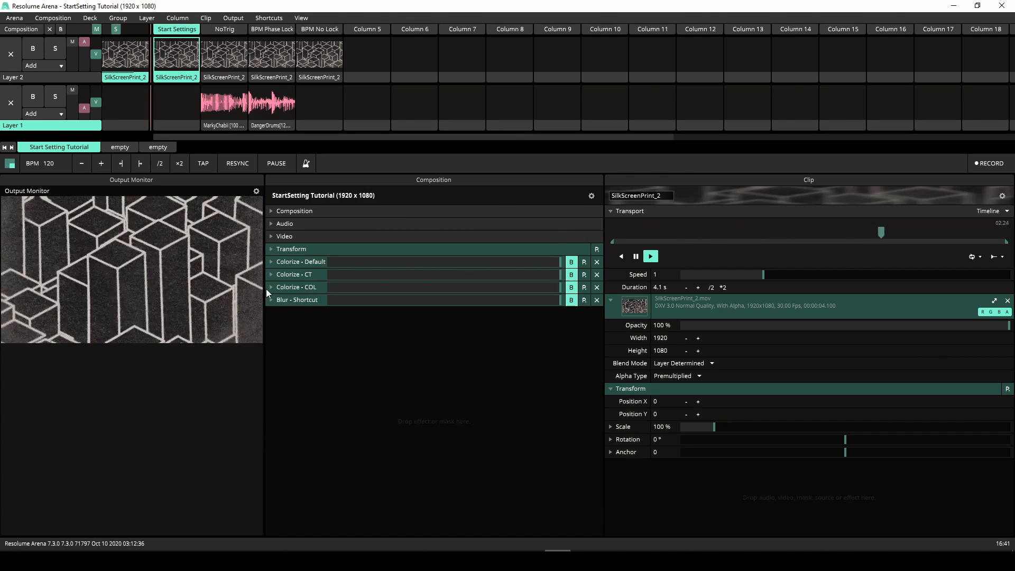
# Expand Blur - Shortcut, confirm Blur X Distance uses Play Once & Hold, and view the Blur Y envelope.
pyautogui.click(271, 299)
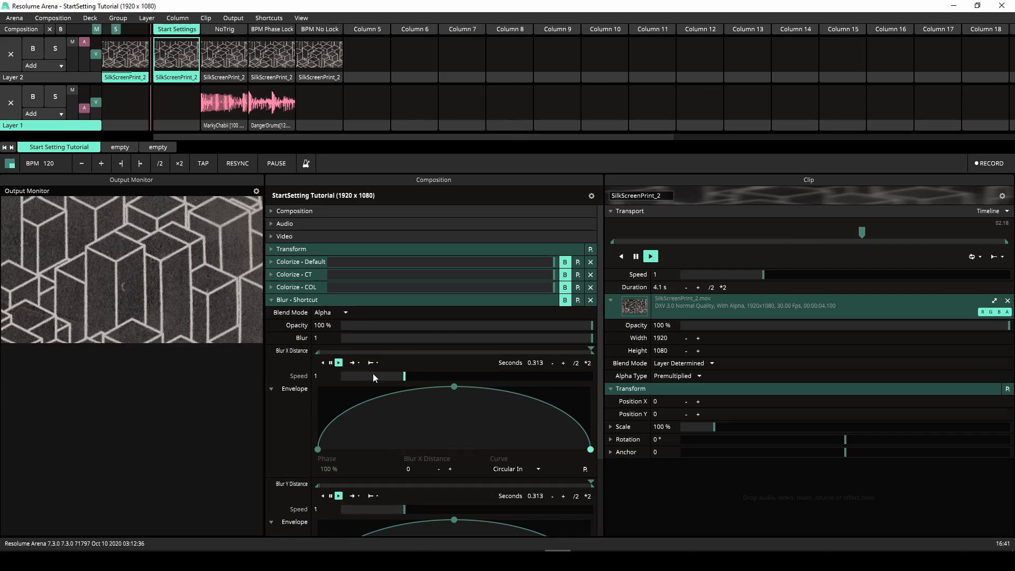
pyautogui.click(351, 363)
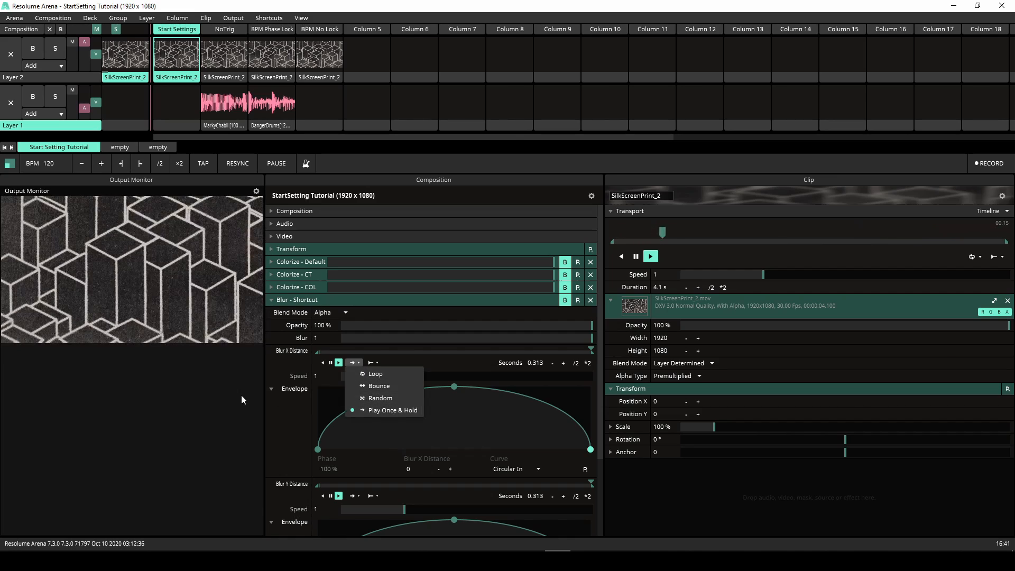
pyautogui.click(352, 362)
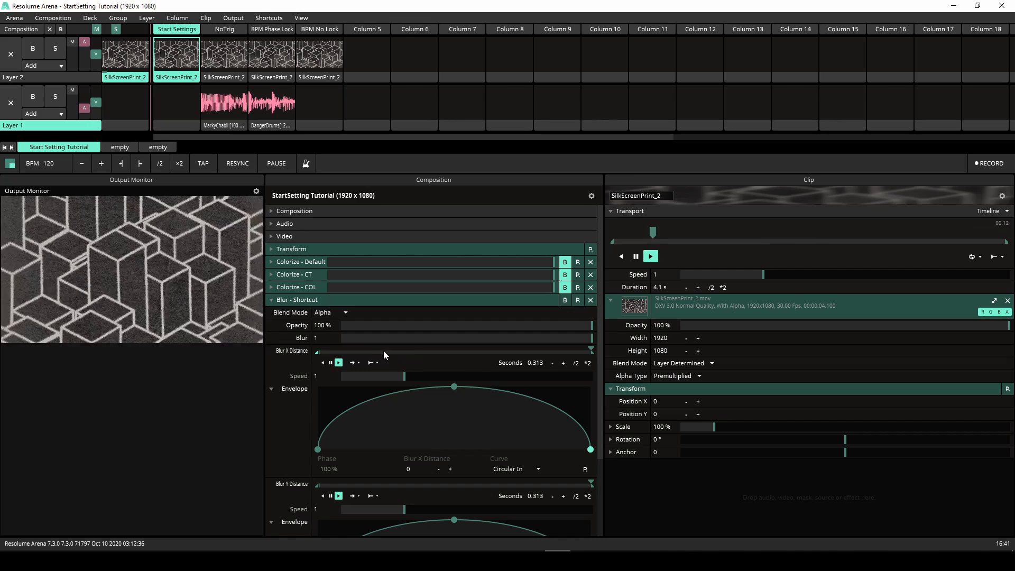
pyautogui.click(338, 363)
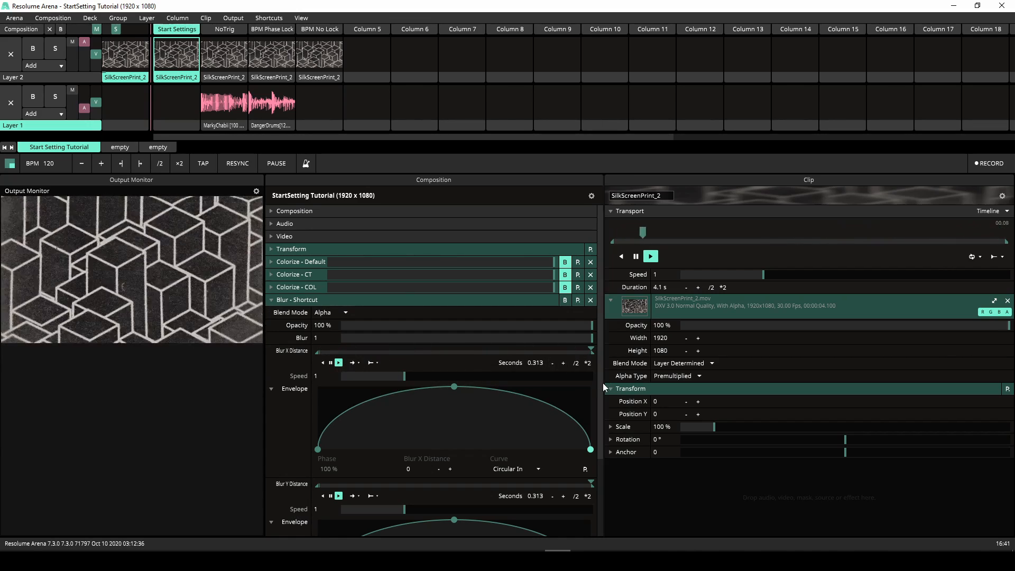
pyautogui.scroll(-3)
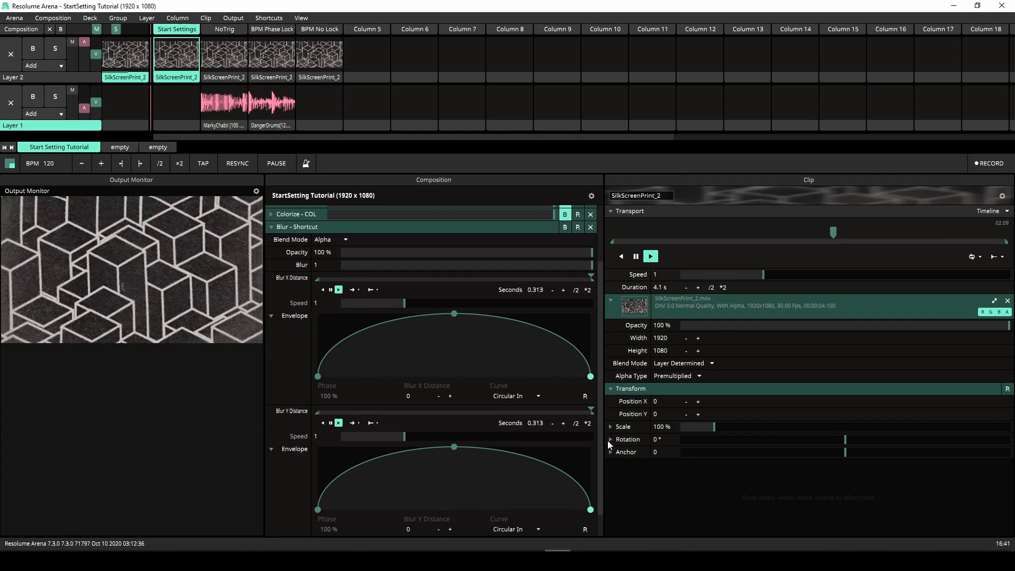
pyautogui.scroll(-3)
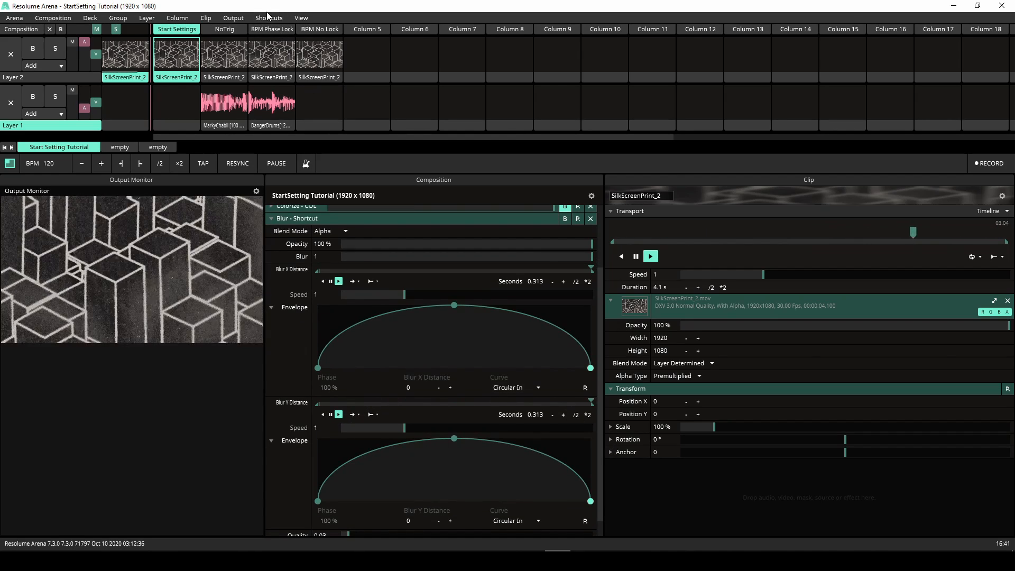
# Toggle Shortcuts edit mode to view the Blur X and Y Distance shortcuts.
pyautogui.click(268, 17)
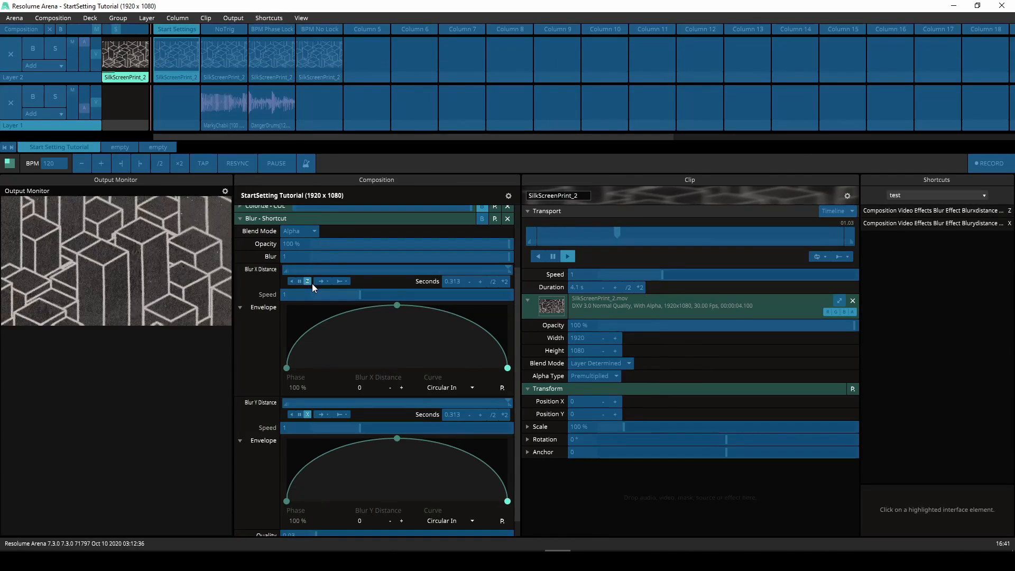
pyautogui.click(268, 17)
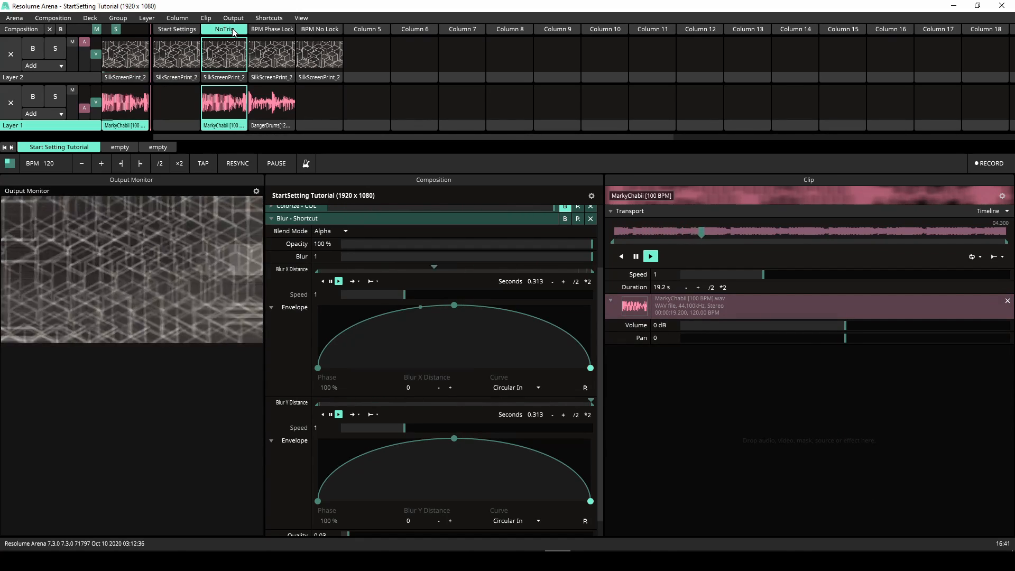
# Launch the column to play its clip and view the beat-synced Edge Detection opacity envelope.
pyautogui.click(367, 29)
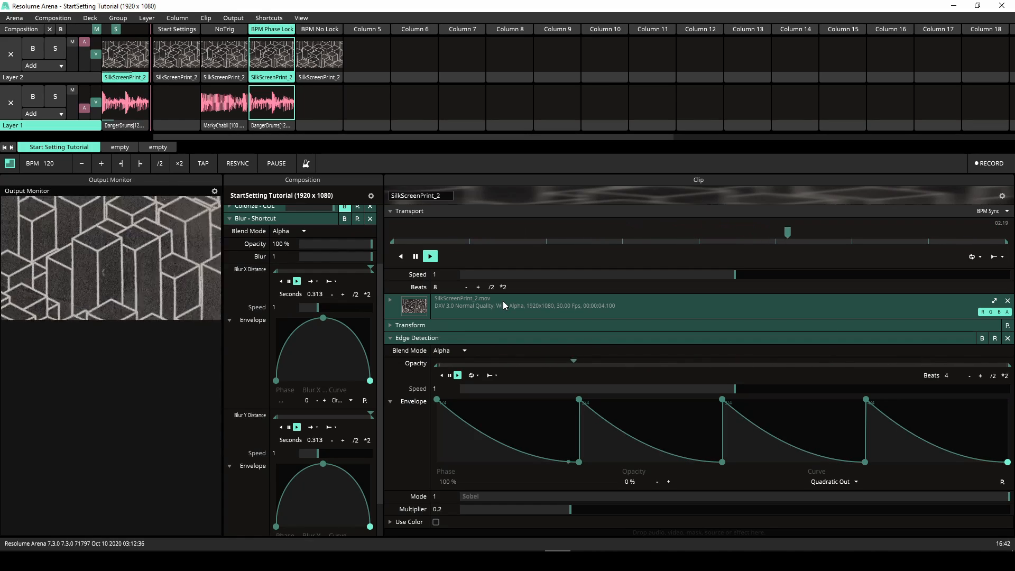
# Set the Edge Detection Opacity start setting to Clip Trigger.
pyautogui.click(318, 54)
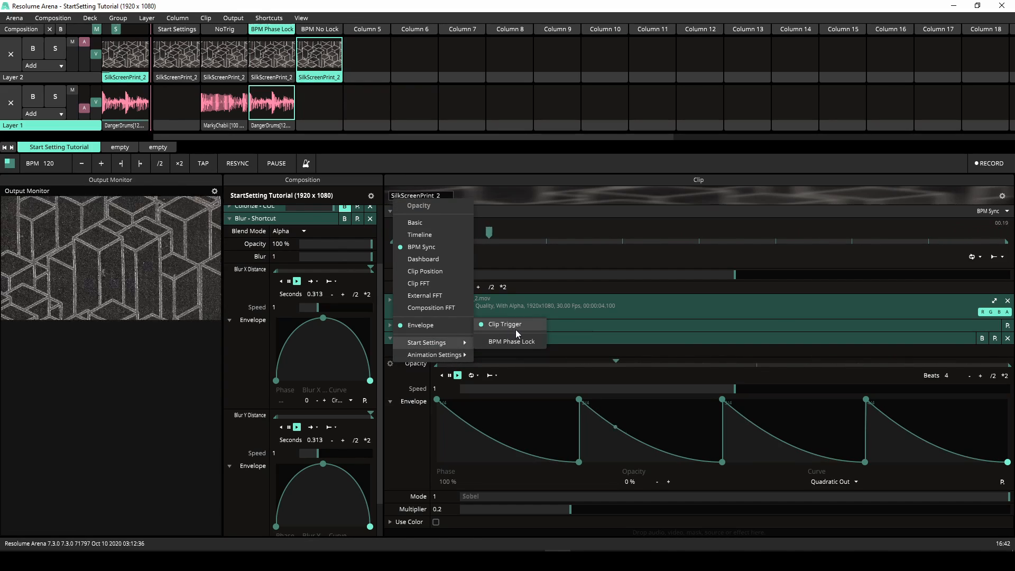
pyautogui.click(507, 323)
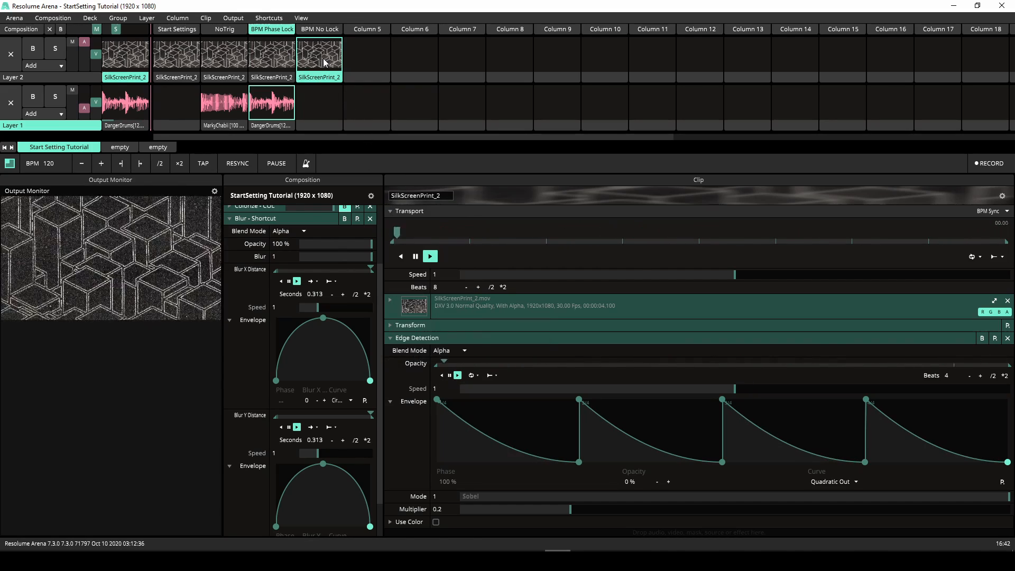